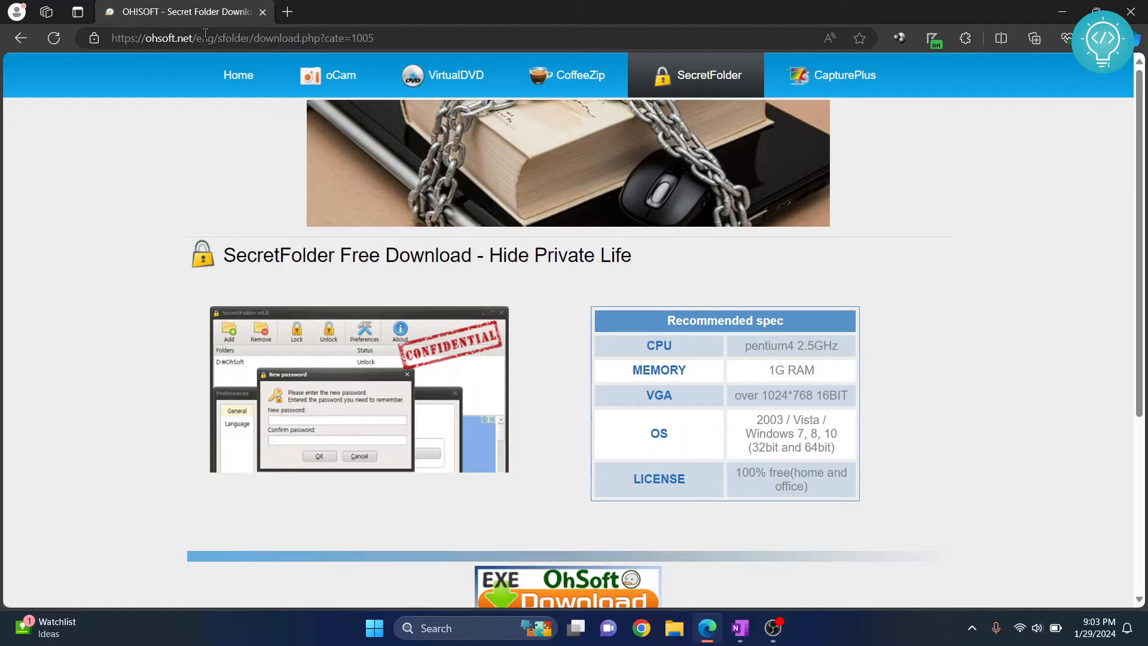
# - Download the SecretFolder_v7.5.0.0.exe installer from the OhSoft downloads page
pyautogui.scroll(-3)
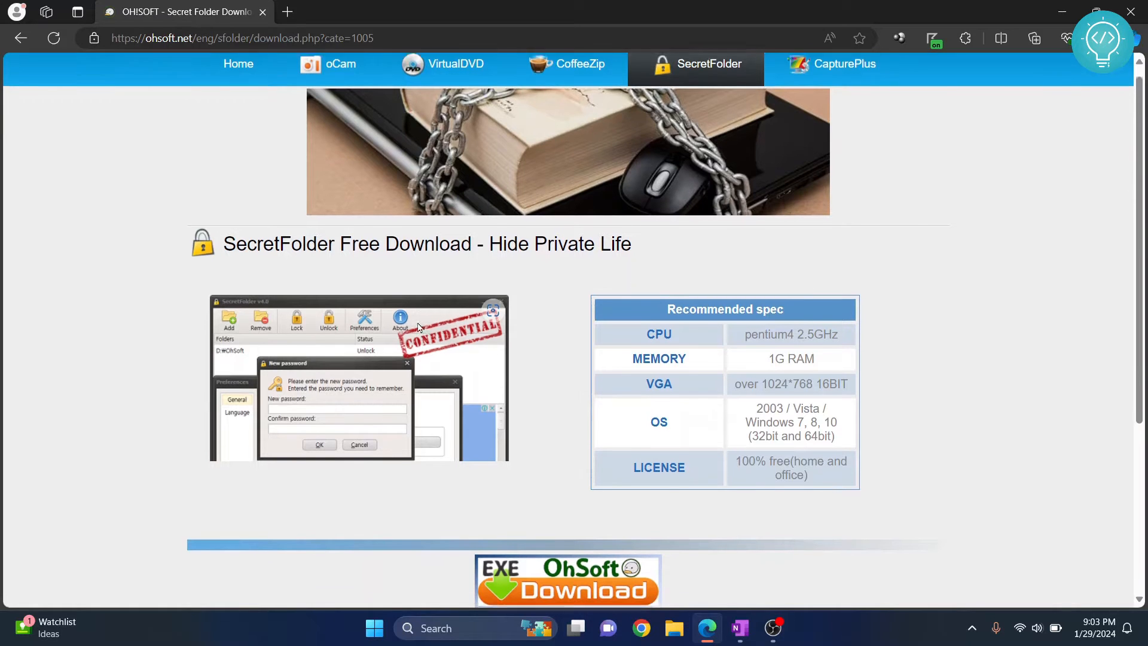
pyautogui.scroll(-3)
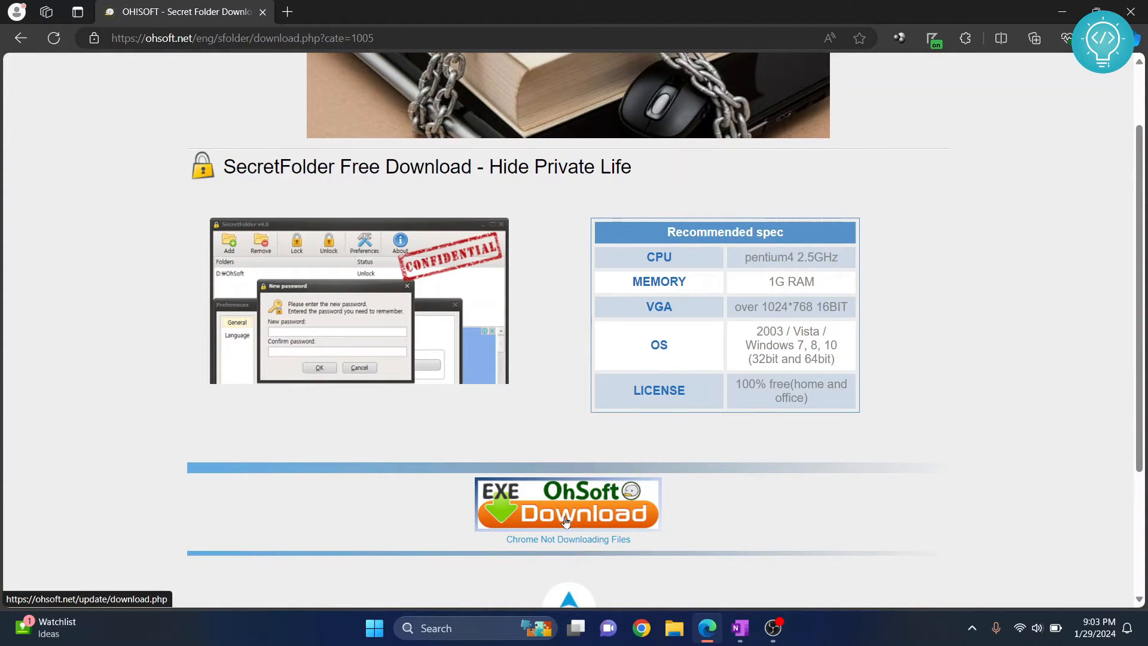
pyautogui.click(567, 503)
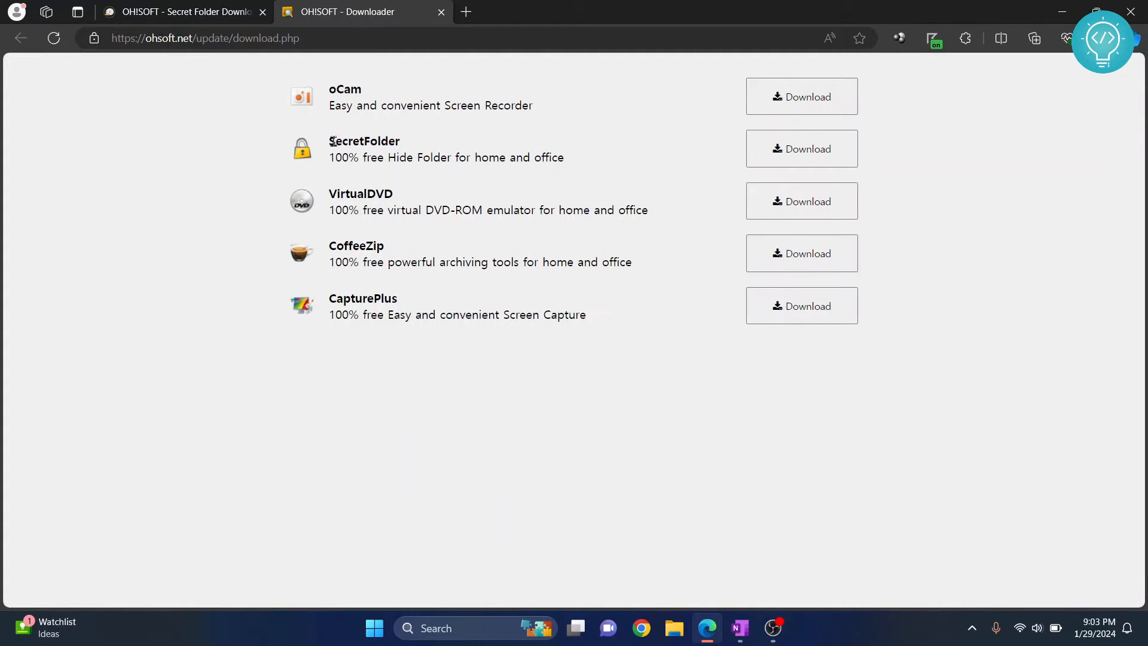
pyautogui.doubleClick(364, 141)
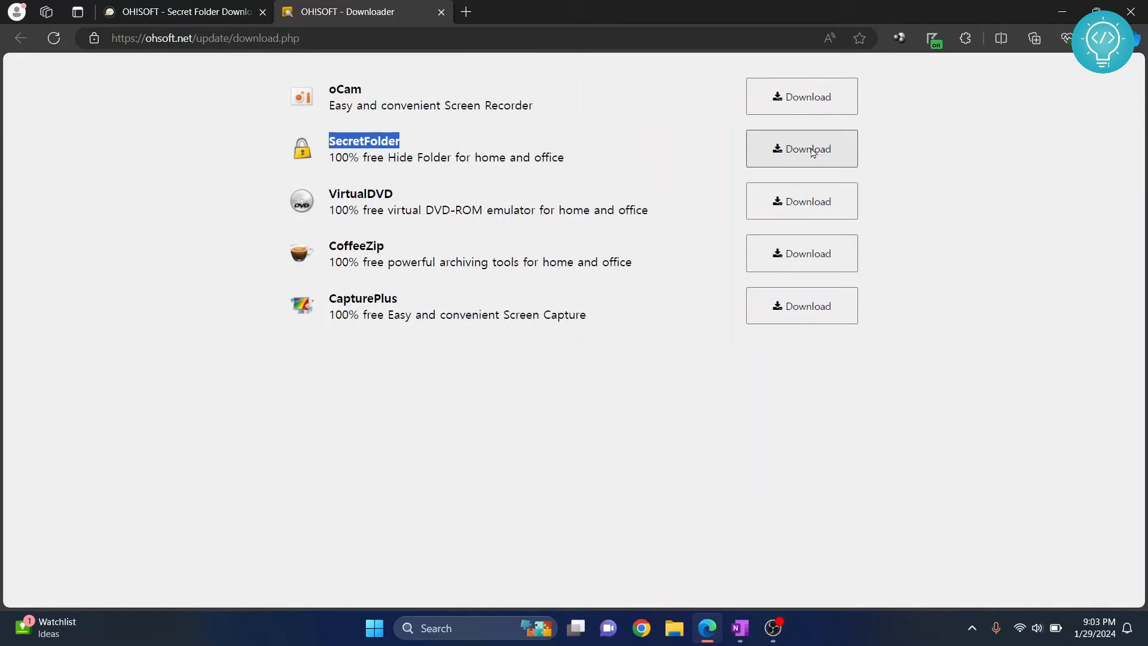
pyautogui.click(802, 149)
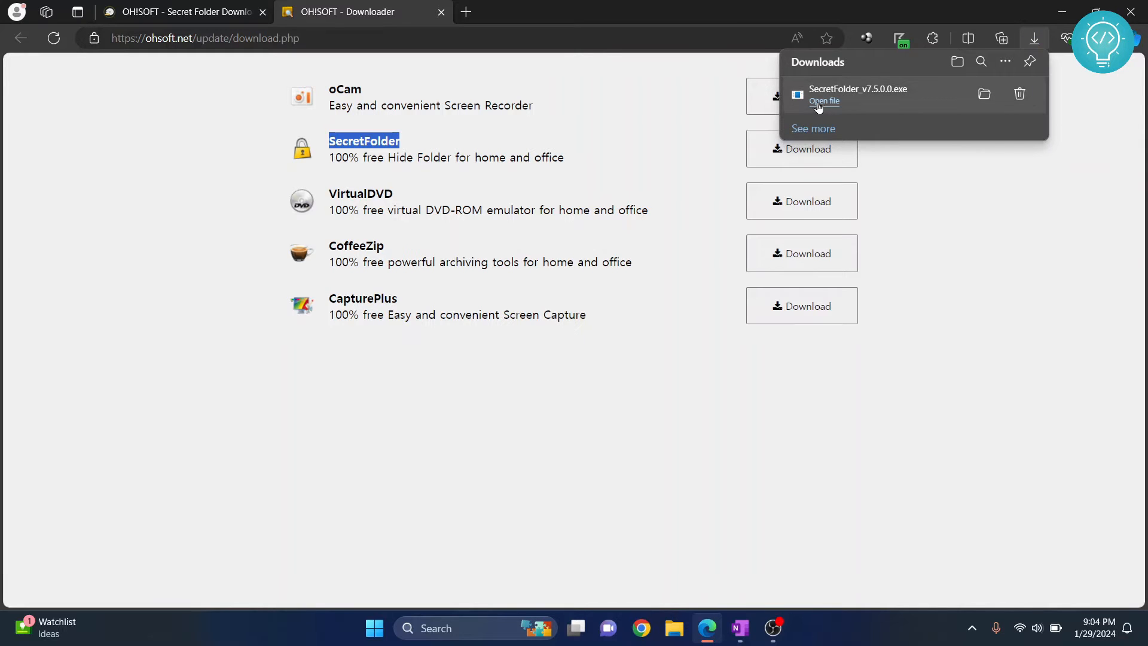
pyautogui.moveTo(632, 241)
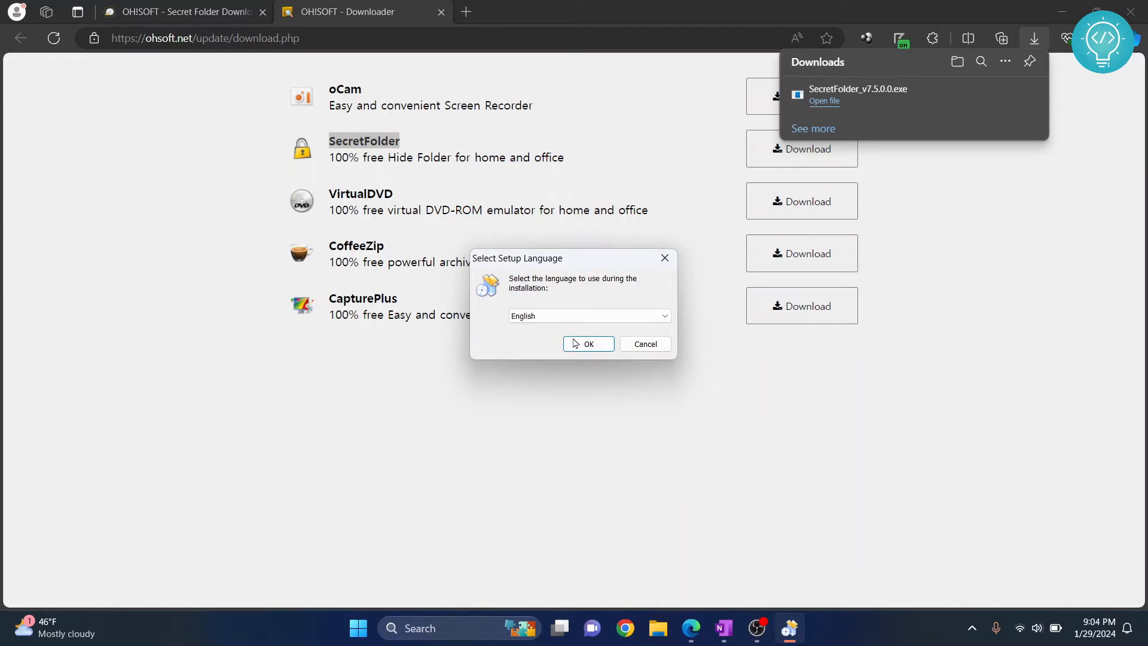
# - Run SecretFolder setup in English, accepting the agreement and acknowledging the indexing-service notice
pyautogui.click(588, 343)
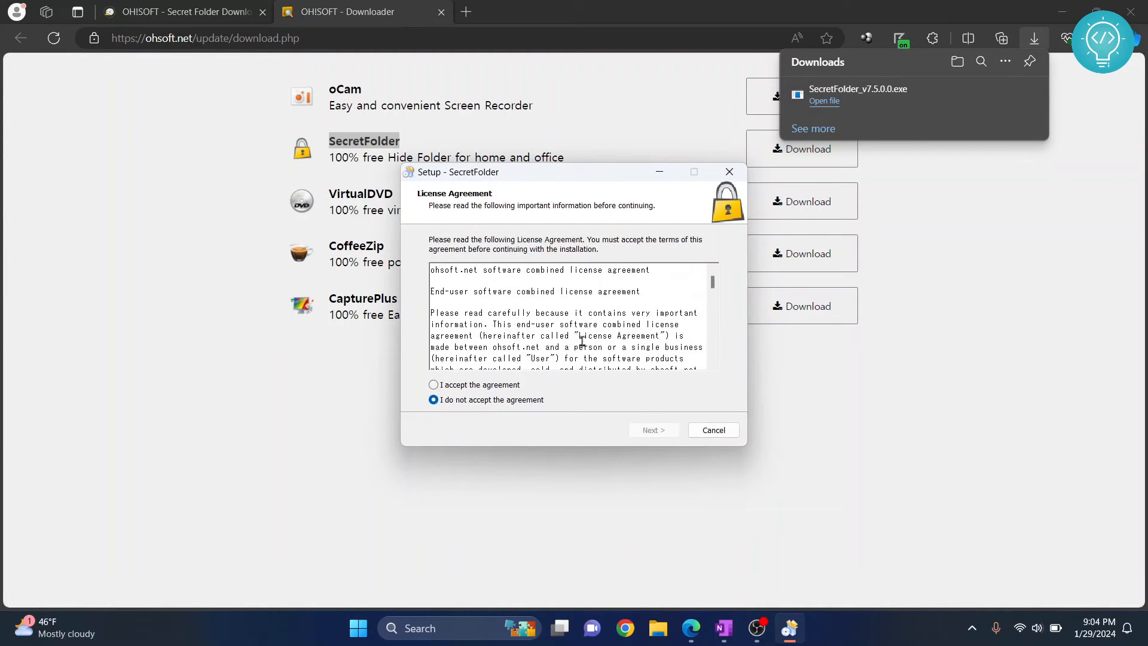
pyautogui.click(433, 385)
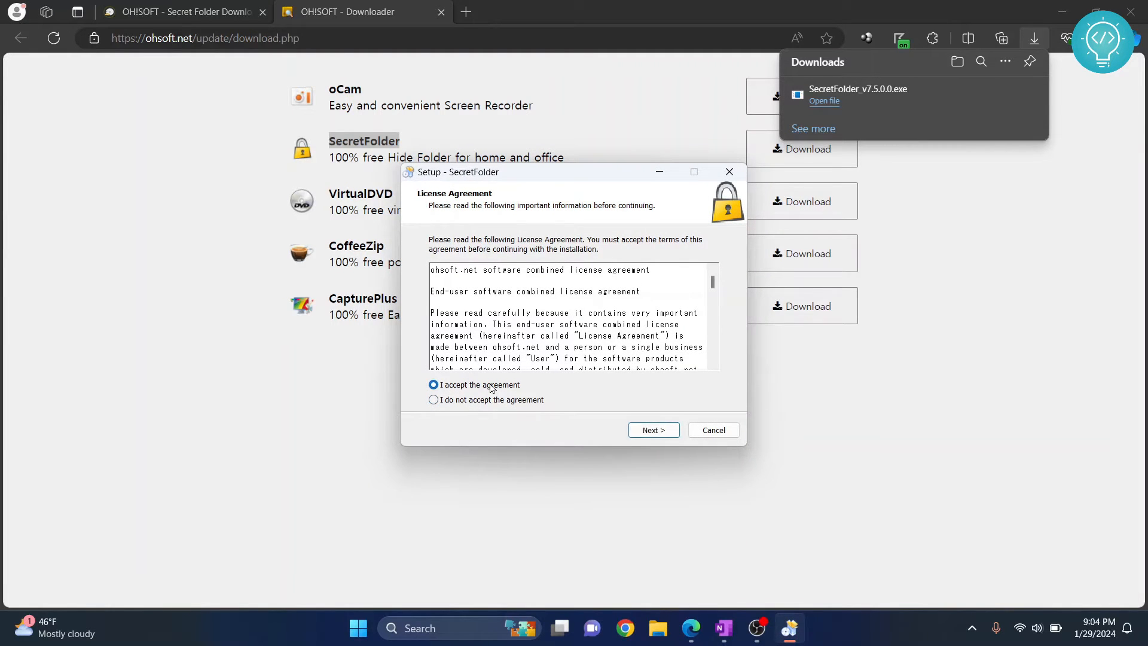
pyautogui.click(653, 430)
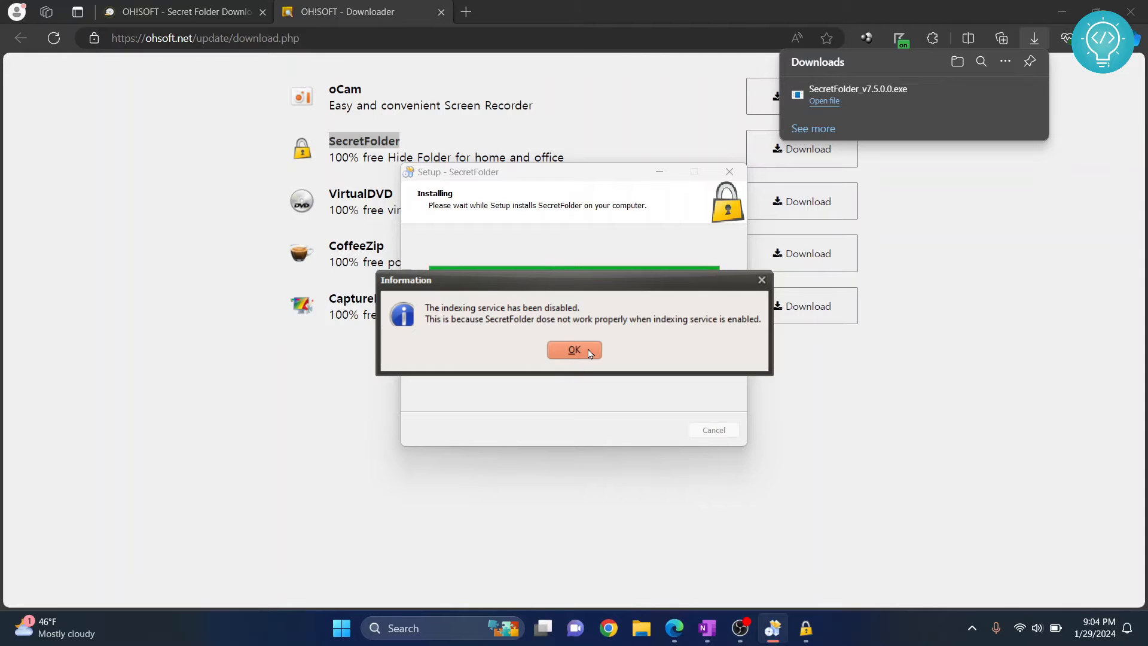
pyautogui.click(574, 349)
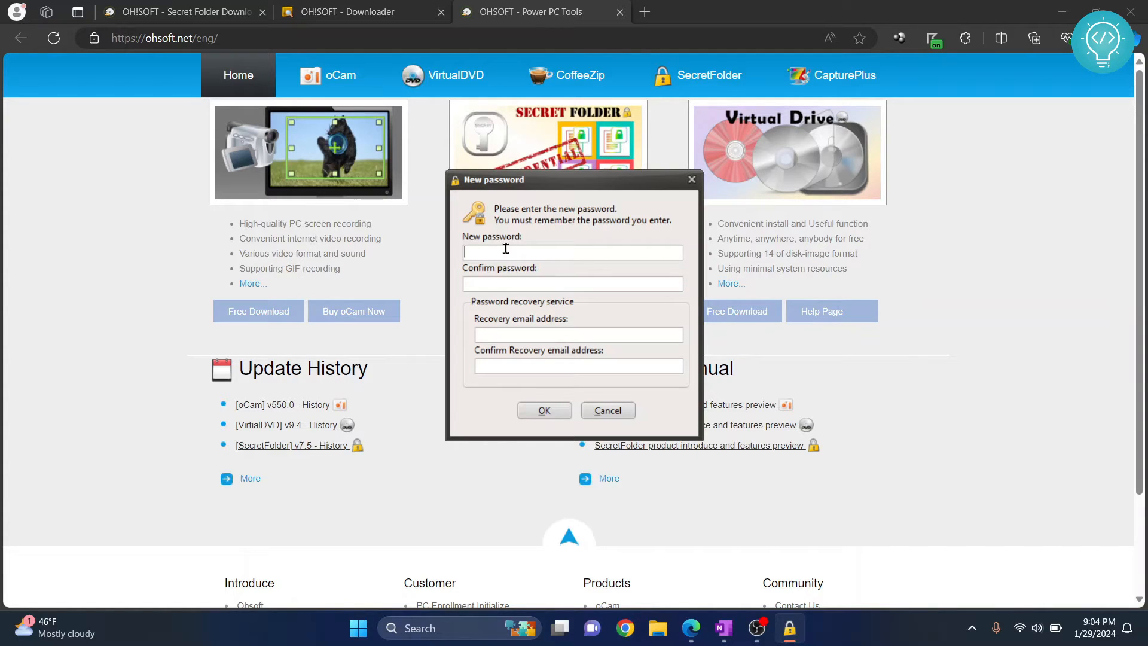
pyautogui.moveTo(527, 328)
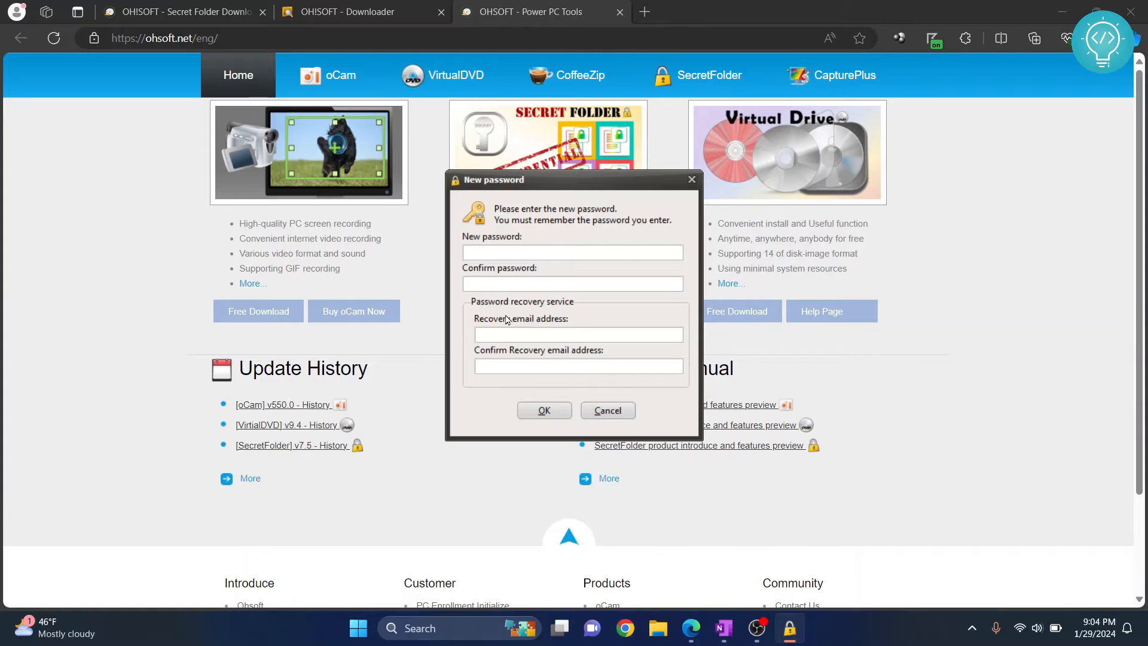
pyautogui.write('•')
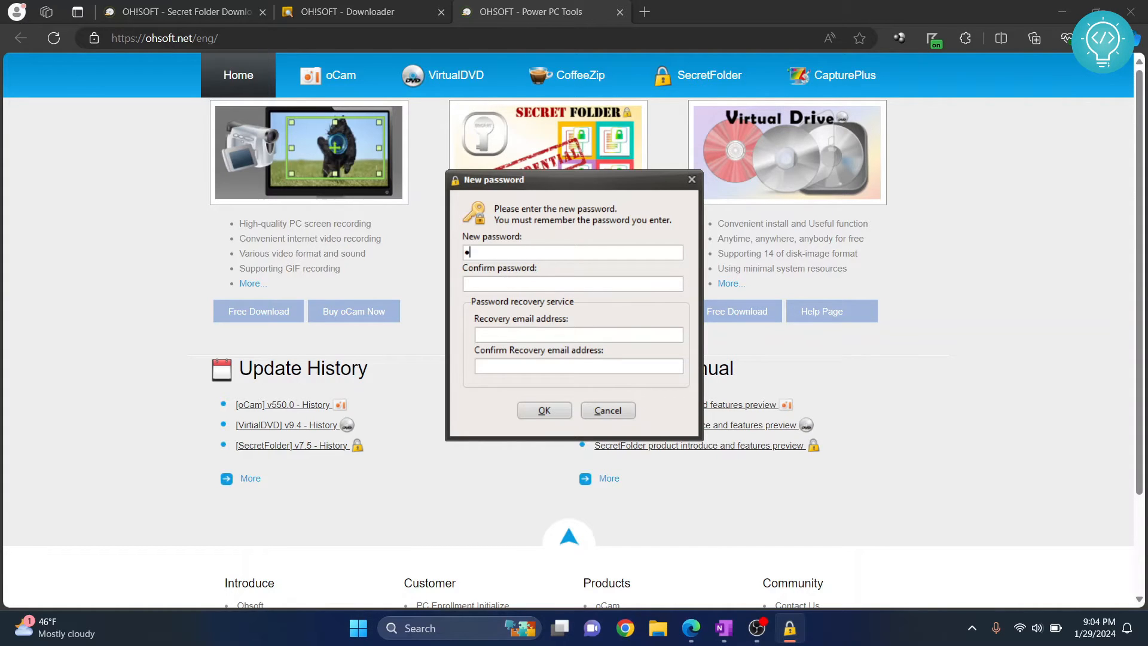
pyautogui.write('•••••')
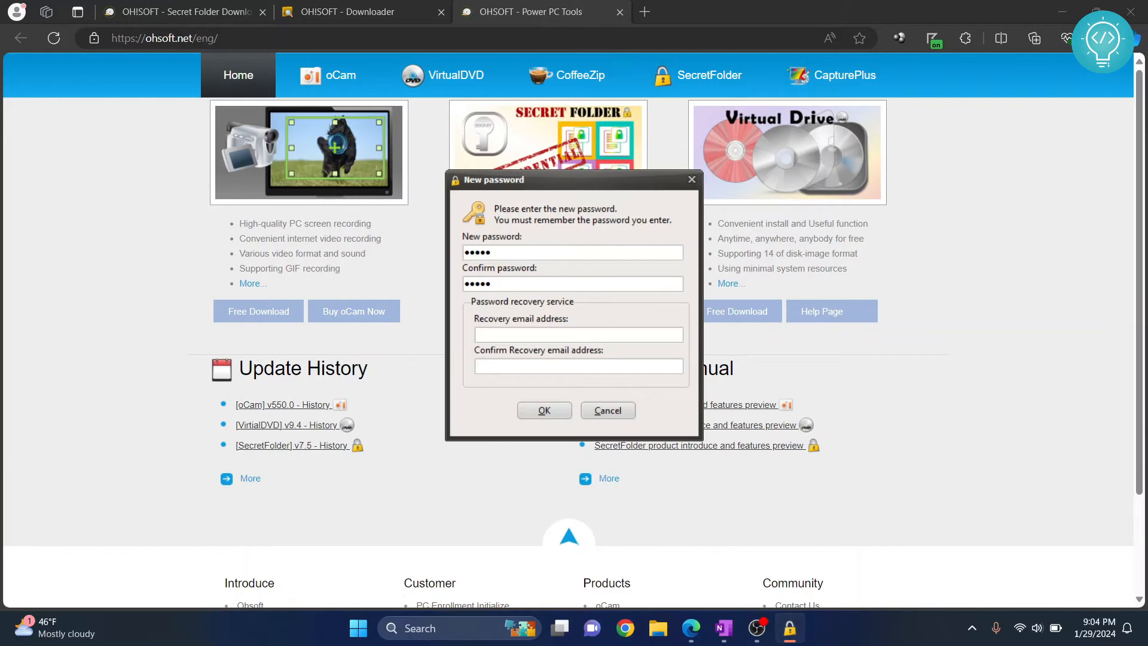
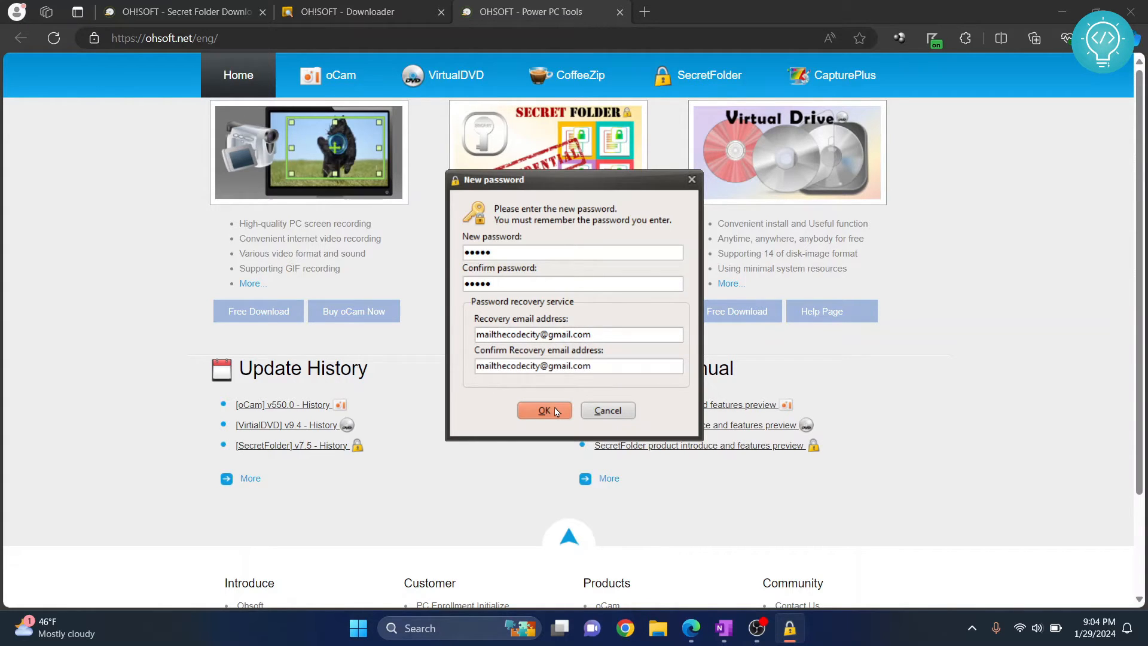
pyautogui.click(544, 410)
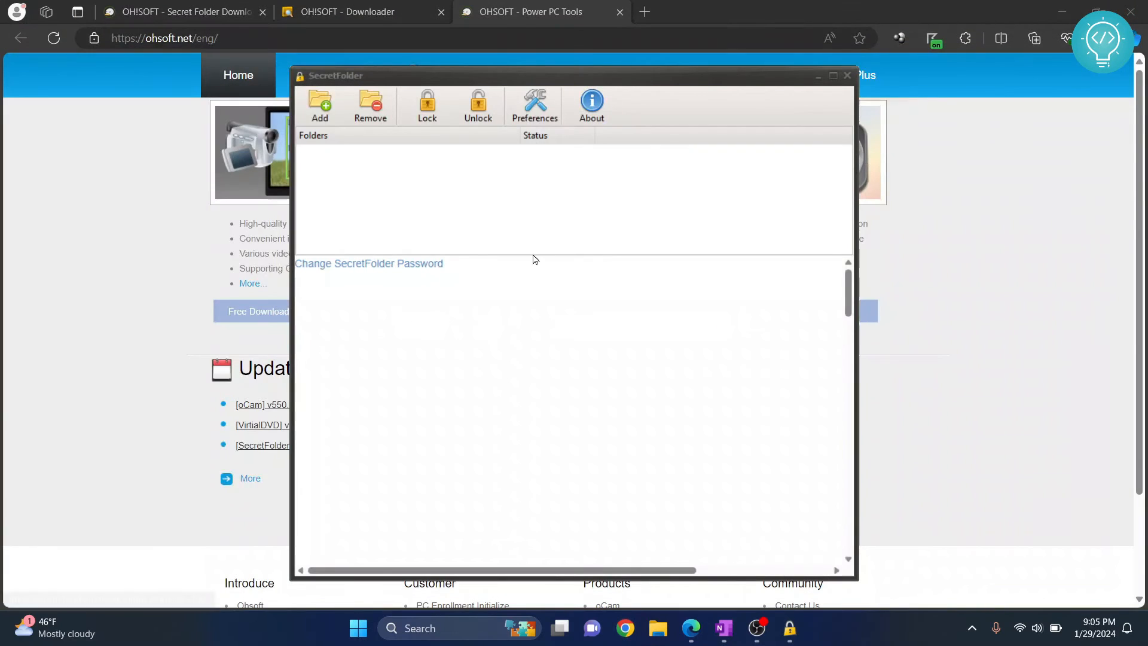
# - Add the Program Files\Google\Chrome folder to SecretFolder's locked folder list
pyautogui.click(319, 106)
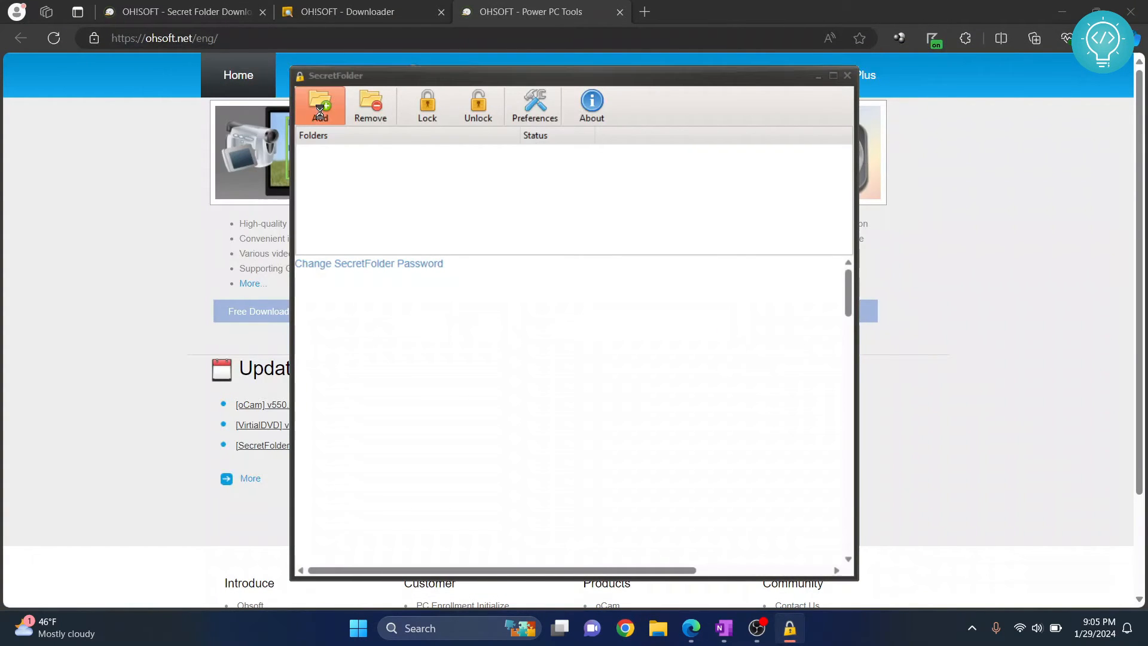
pyautogui.click(320, 105)
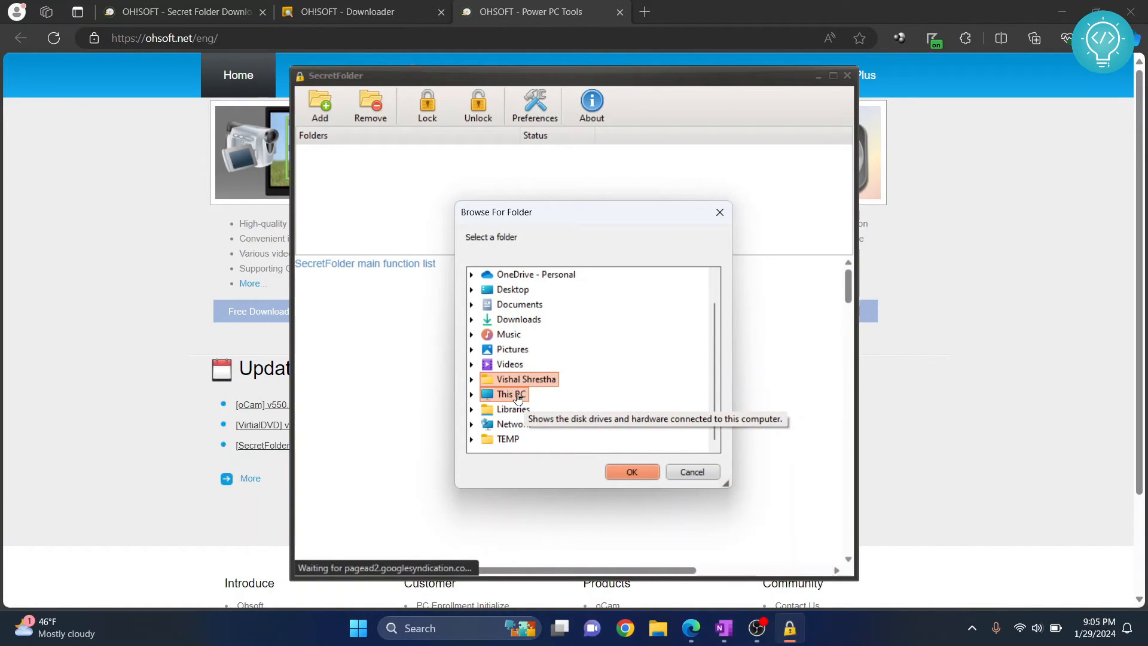
pyautogui.click(471, 394)
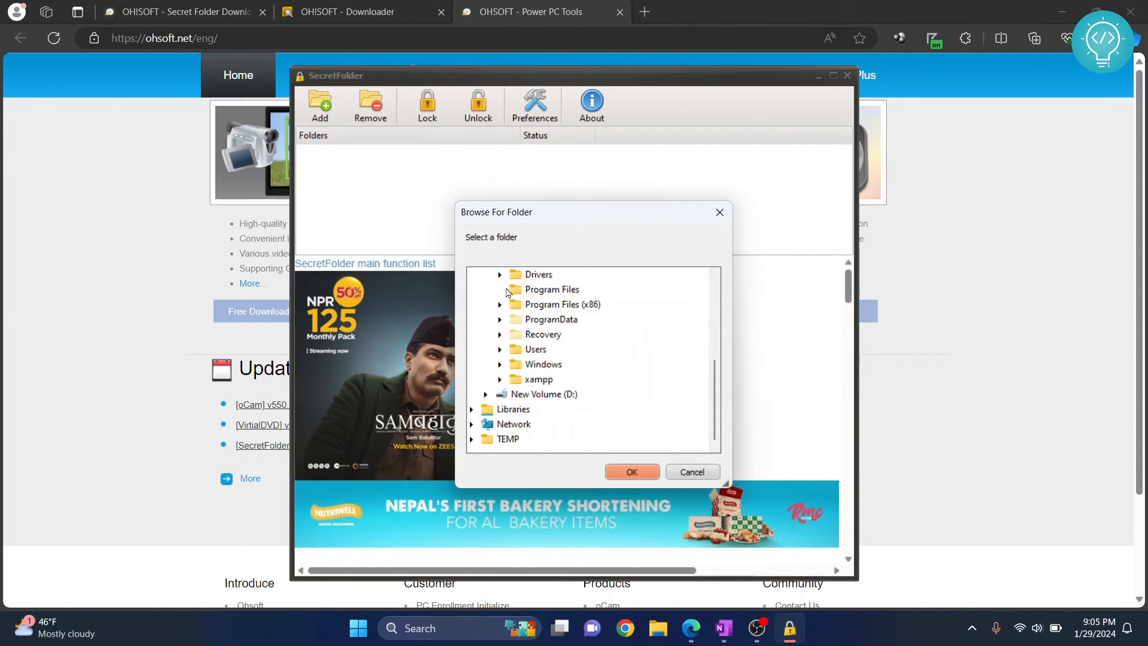
pyautogui.click(499, 288)
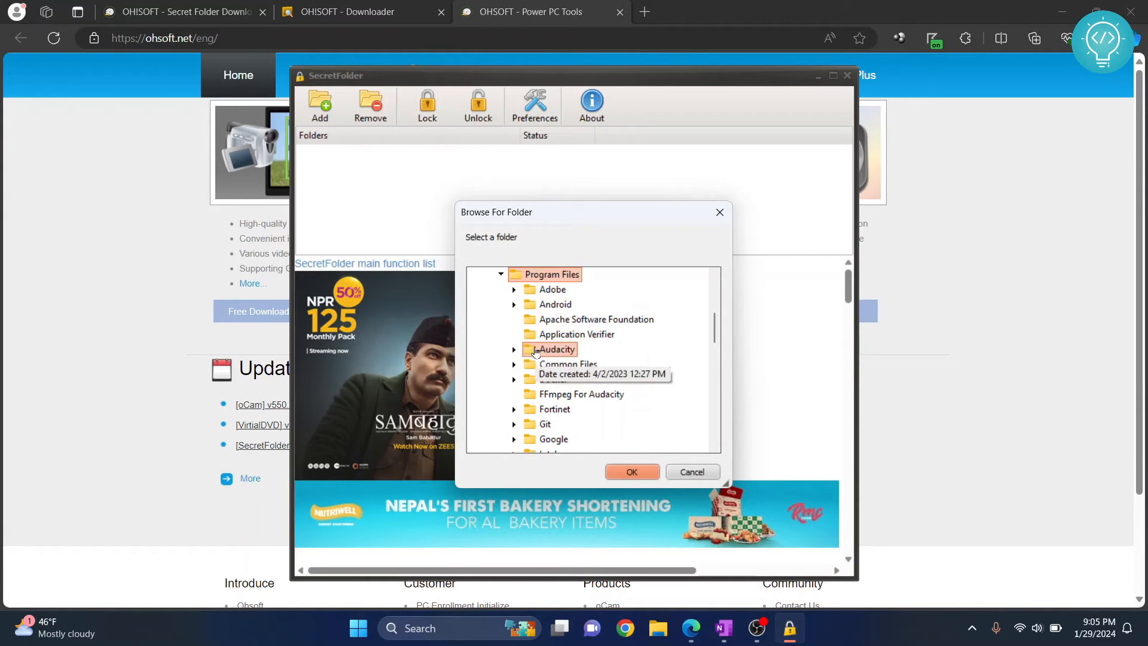
pyautogui.scroll(-3)
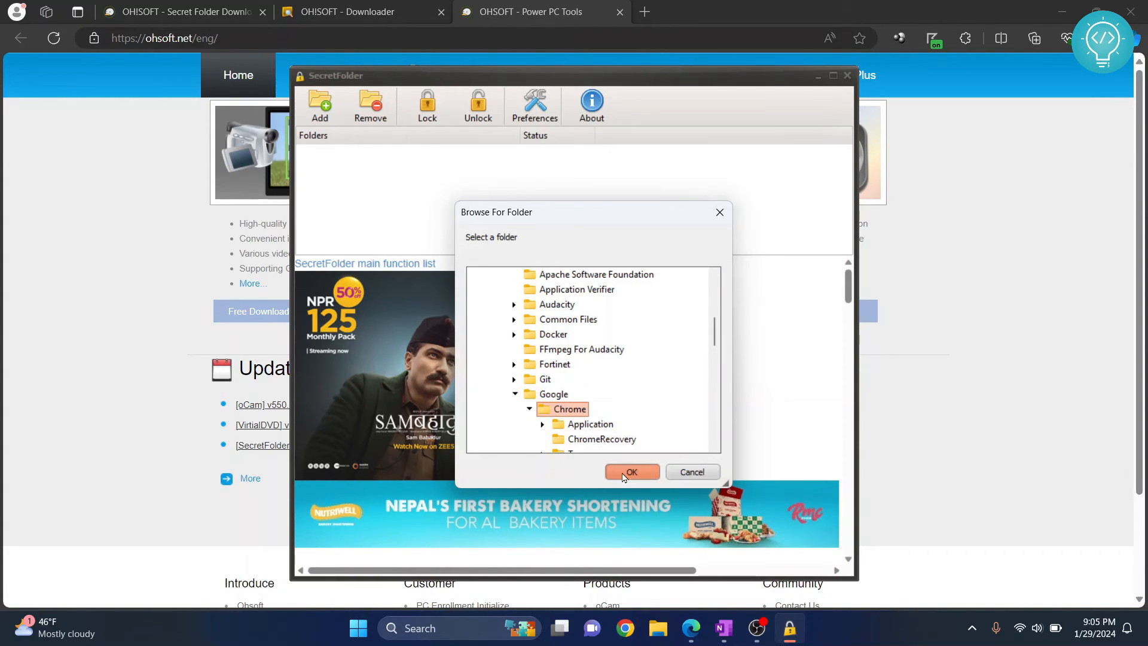
pyautogui.click(632, 472)
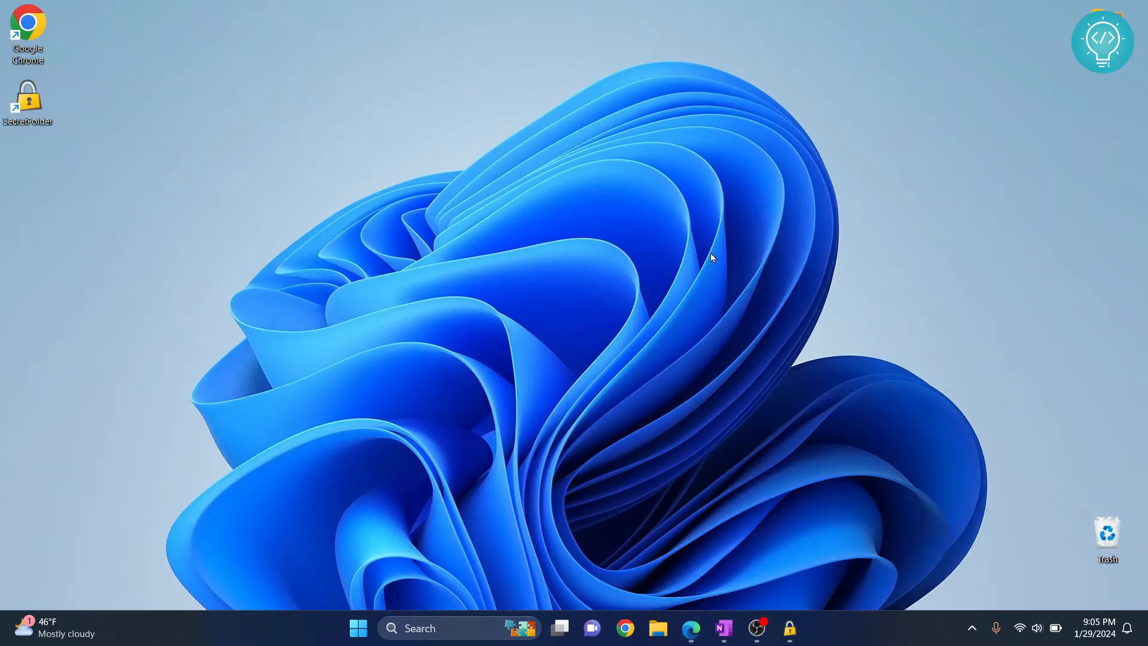
pyautogui.moveTo(688, 485)
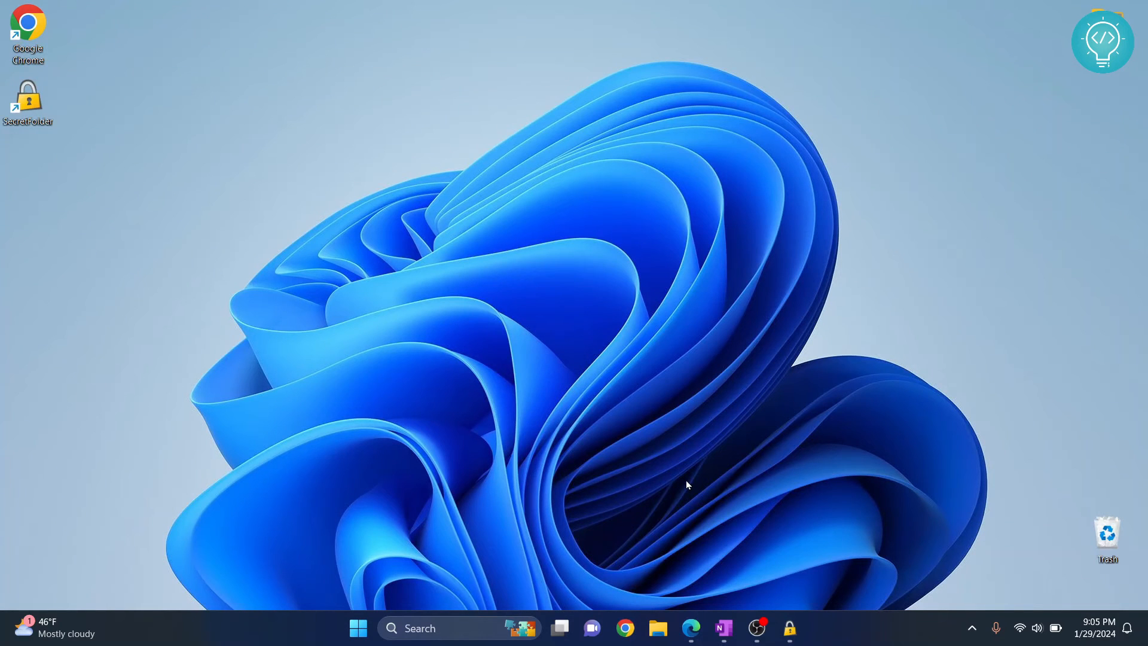
# - Try the Chrome desktop shortcut, which fails, then reopen SecretFolder
pyautogui.doubleClick(27, 30)
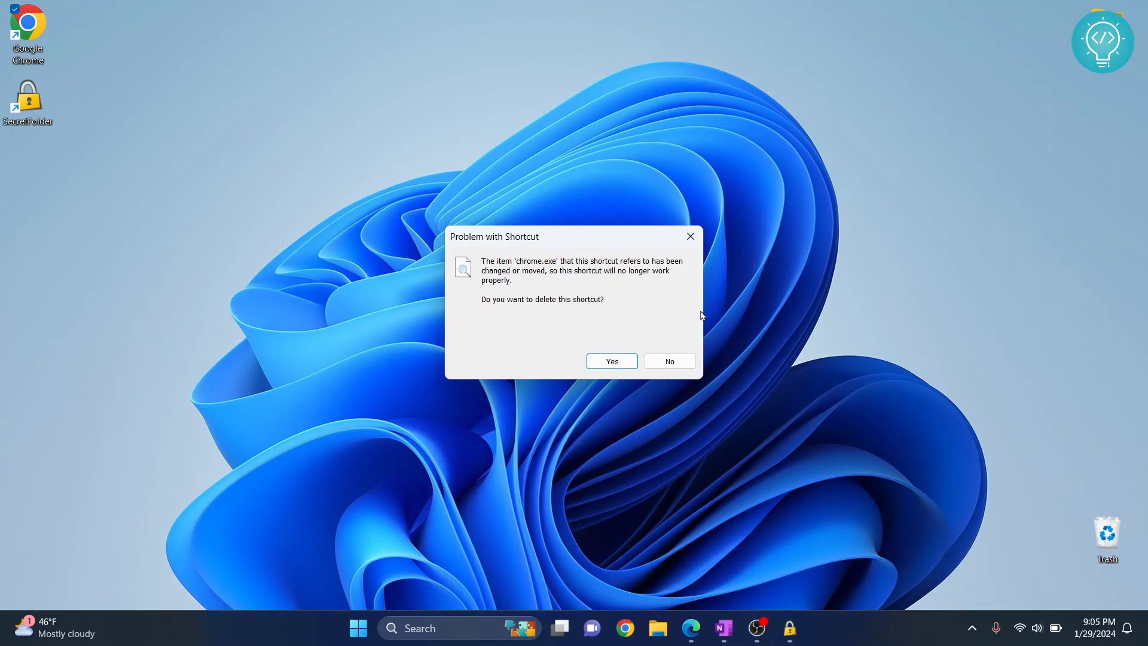
pyautogui.moveTo(681, 362)
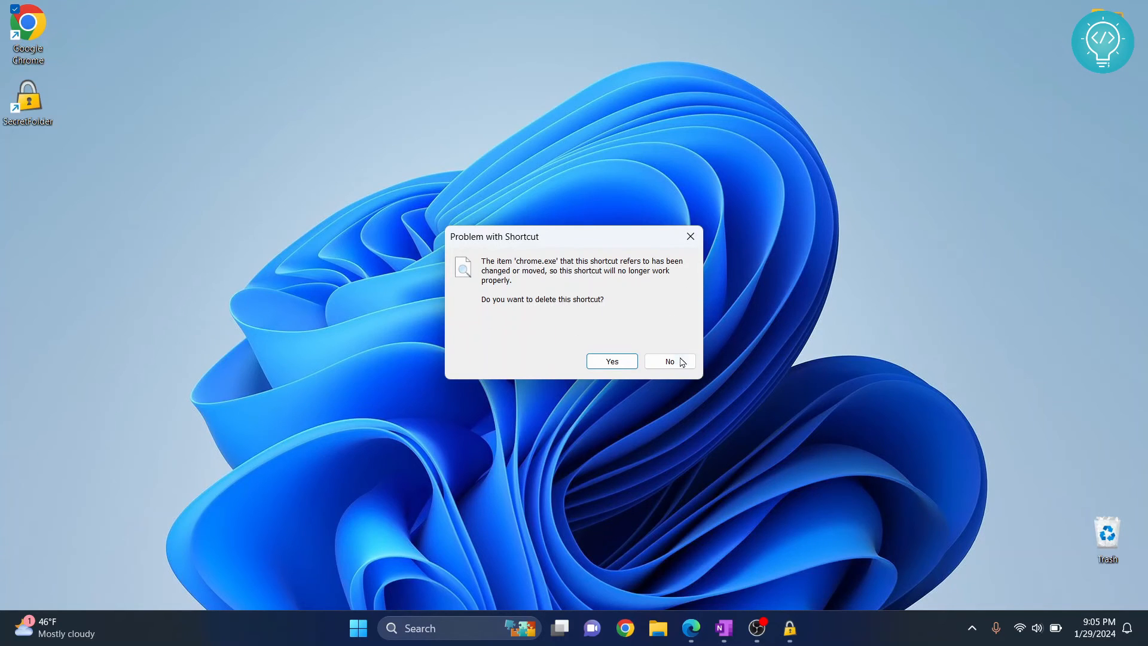
pyautogui.moveTo(619, 311)
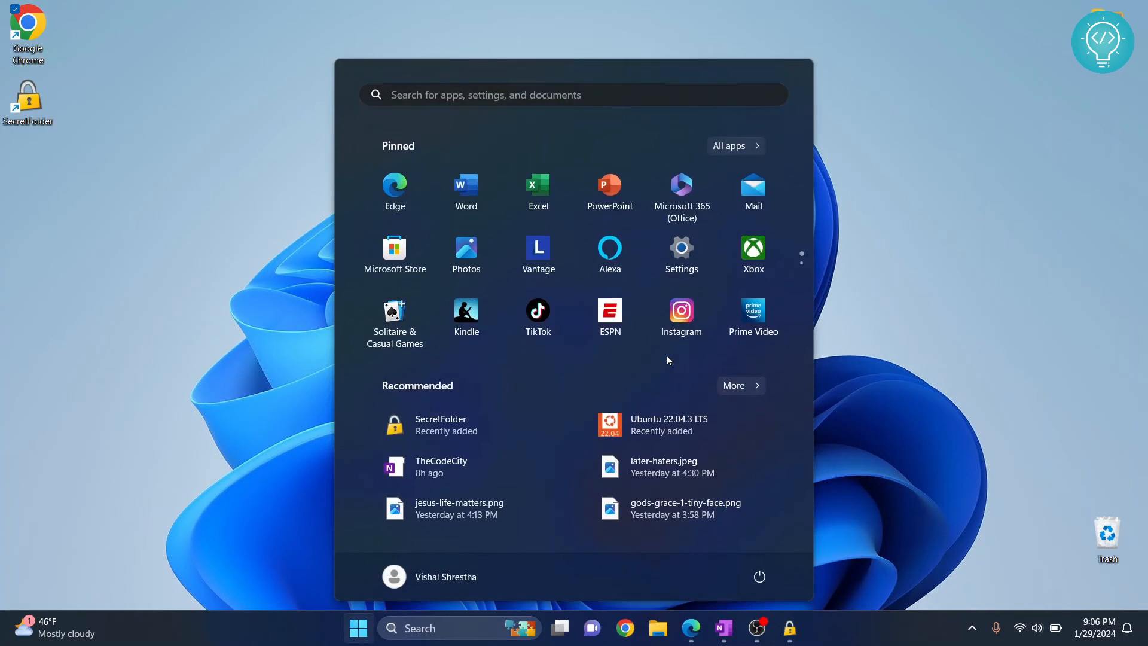
pyautogui.write('chrome')
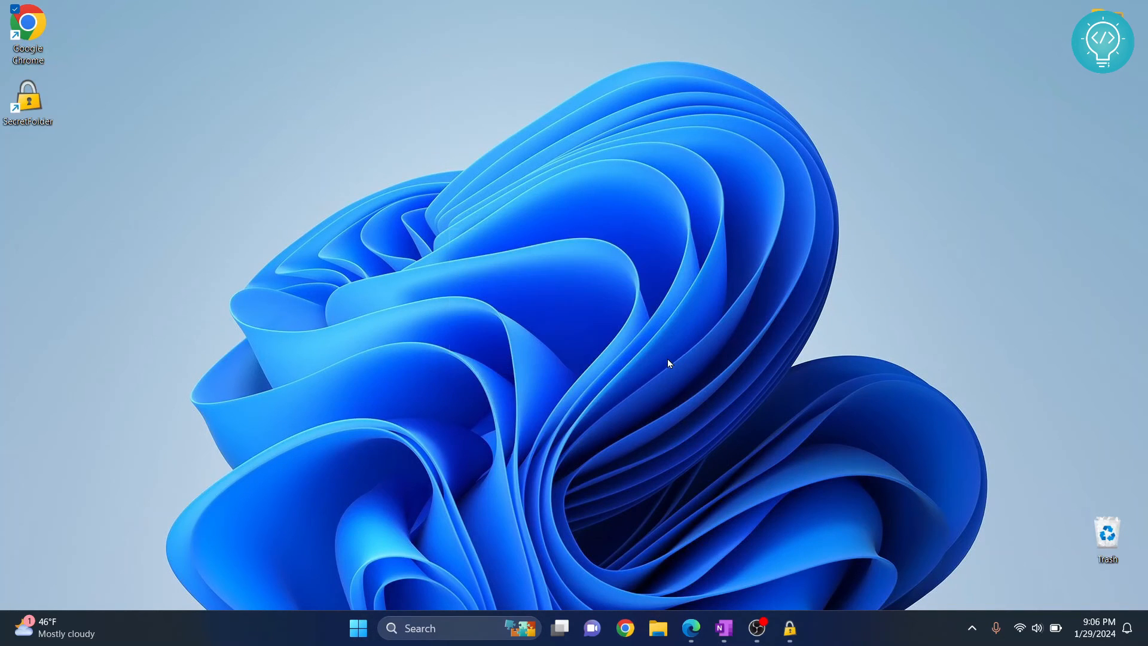
pyautogui.doubleClick(27, 98)
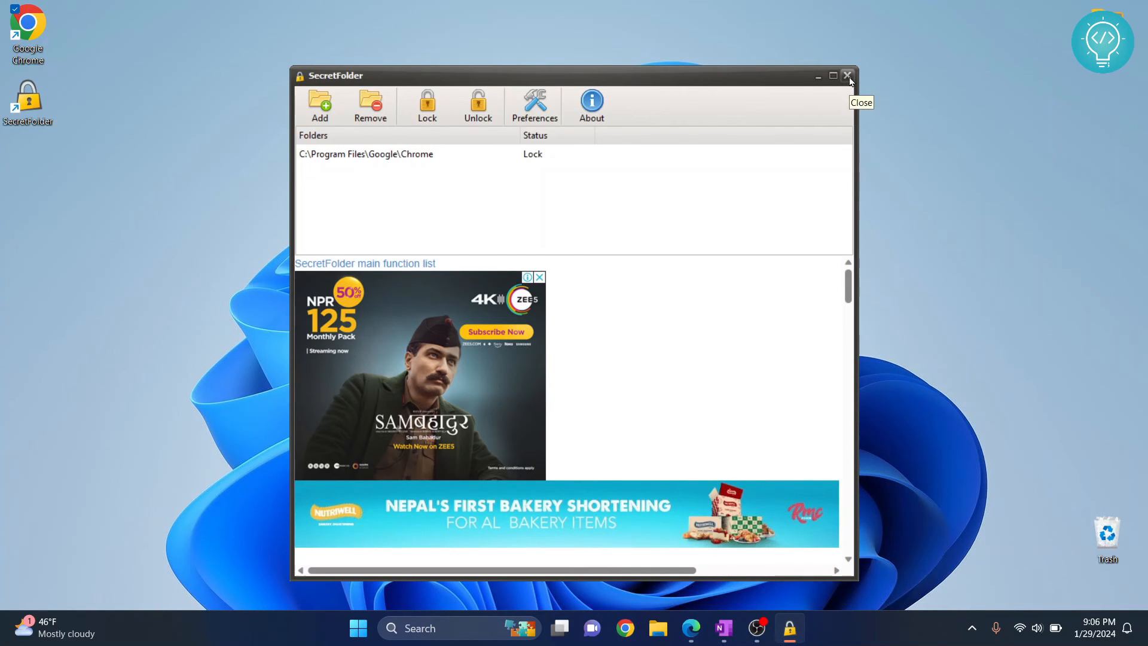
# - Reopen SecretFolder with the password, unlock the Chrome folder, and launch Chrome
pyautogui.click(848, 75)
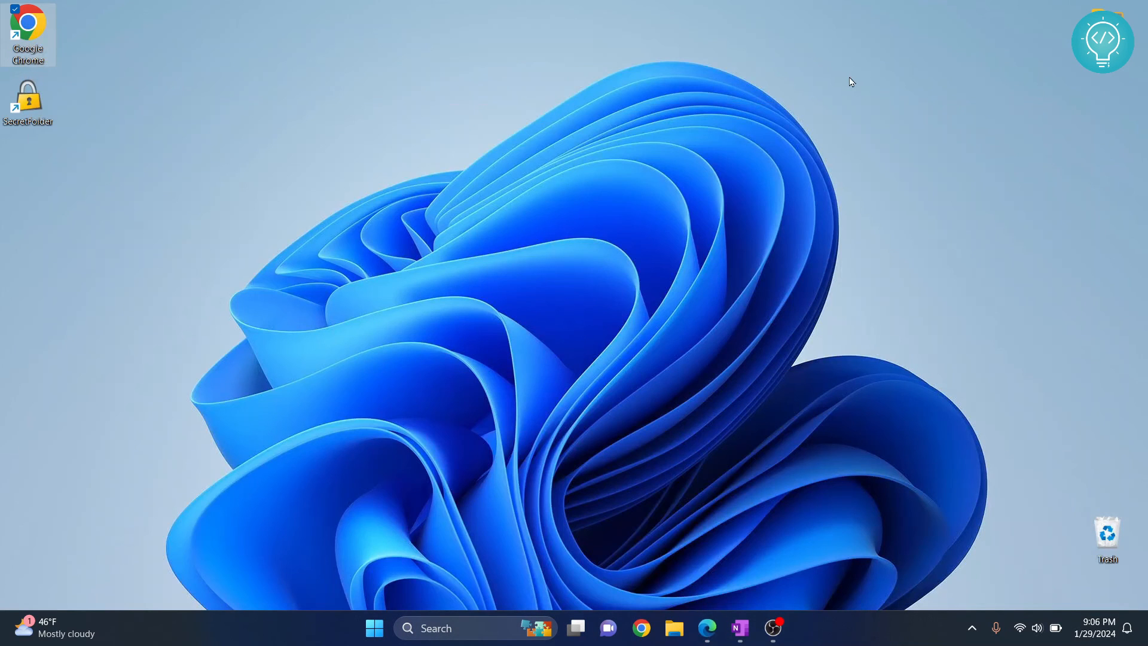
pyautogui.write('secretFolder')
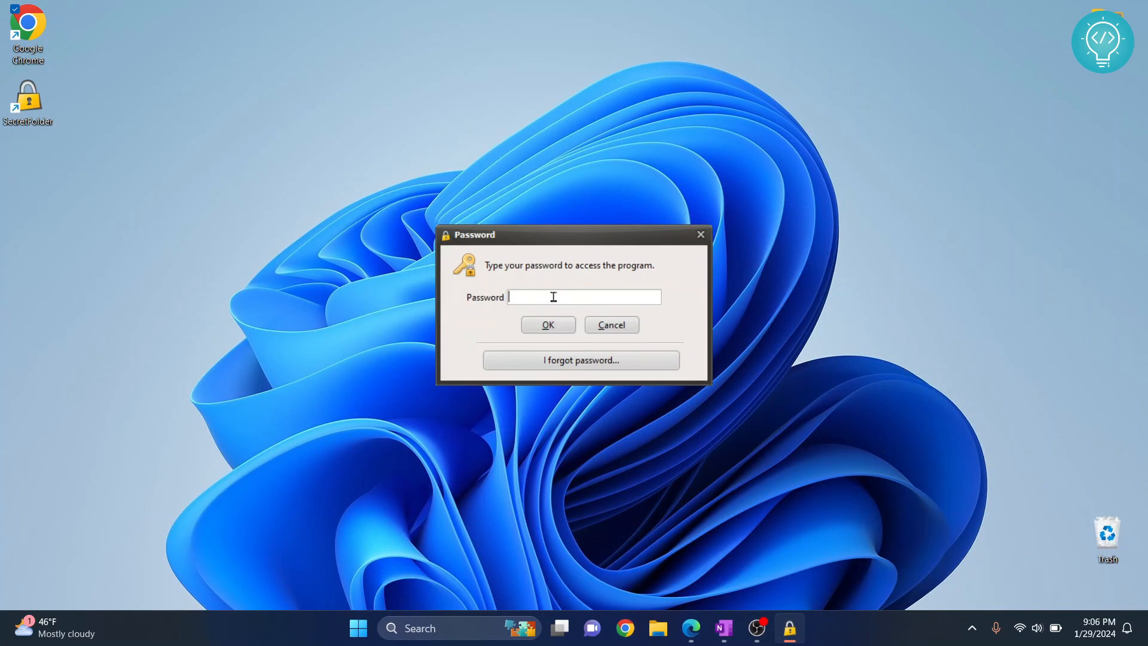
pyautogui.write('•••••')
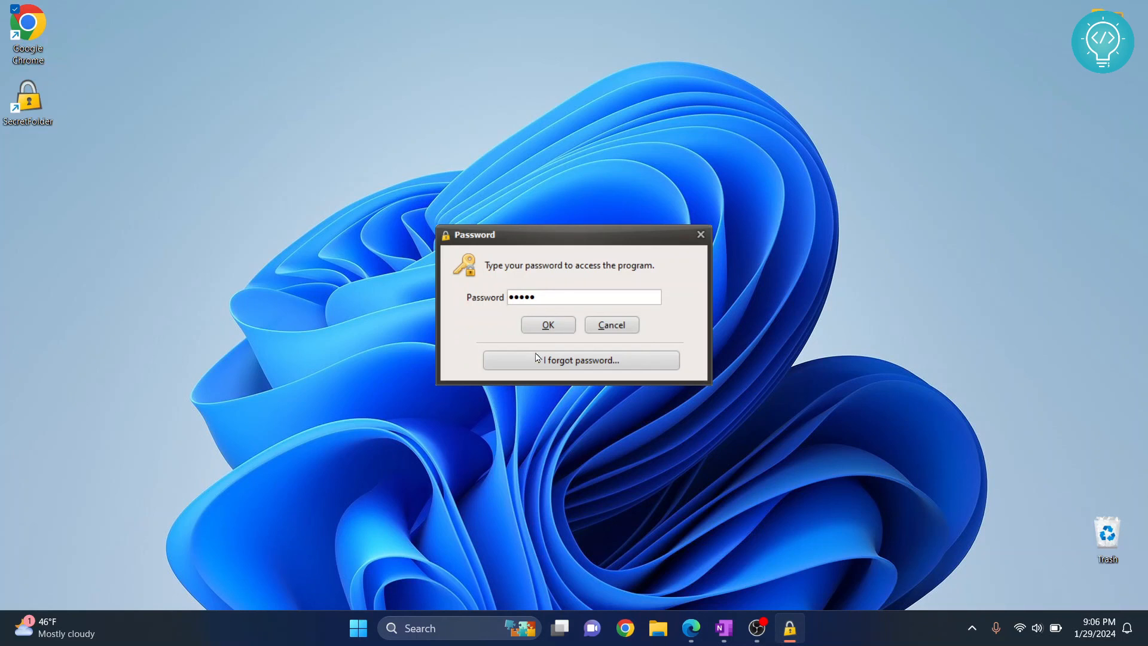
pyautogui.moveTo(507, 280)
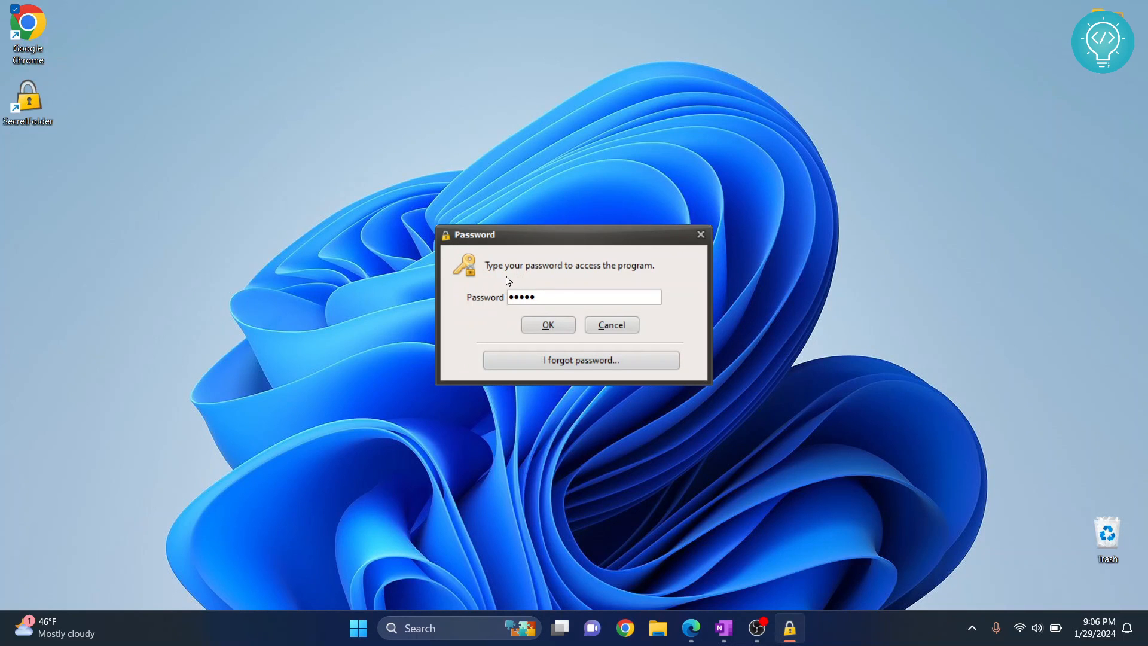
pyautogui.click(547, 324)
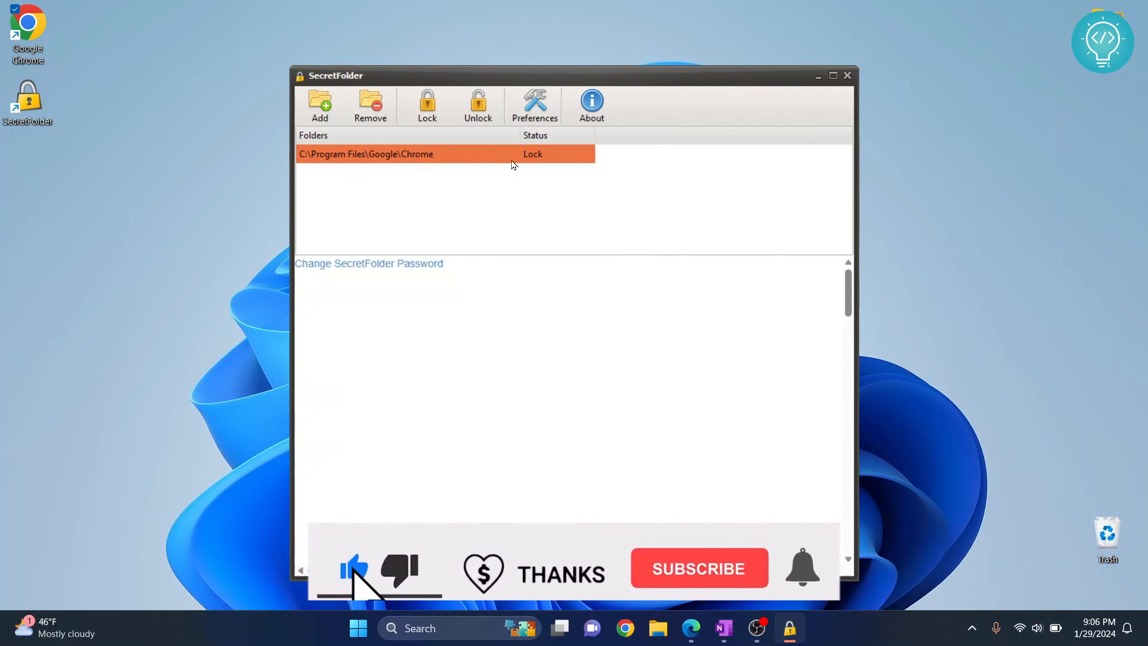
pyautogui.click(478, 104)
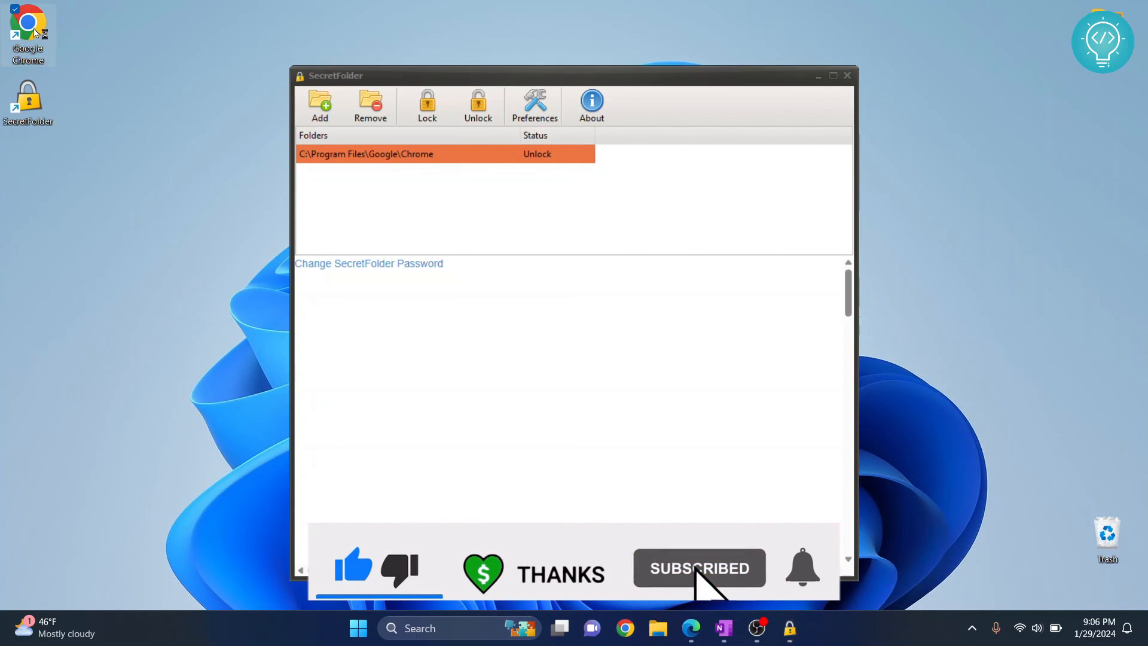
pyautogui.click(624, 627)
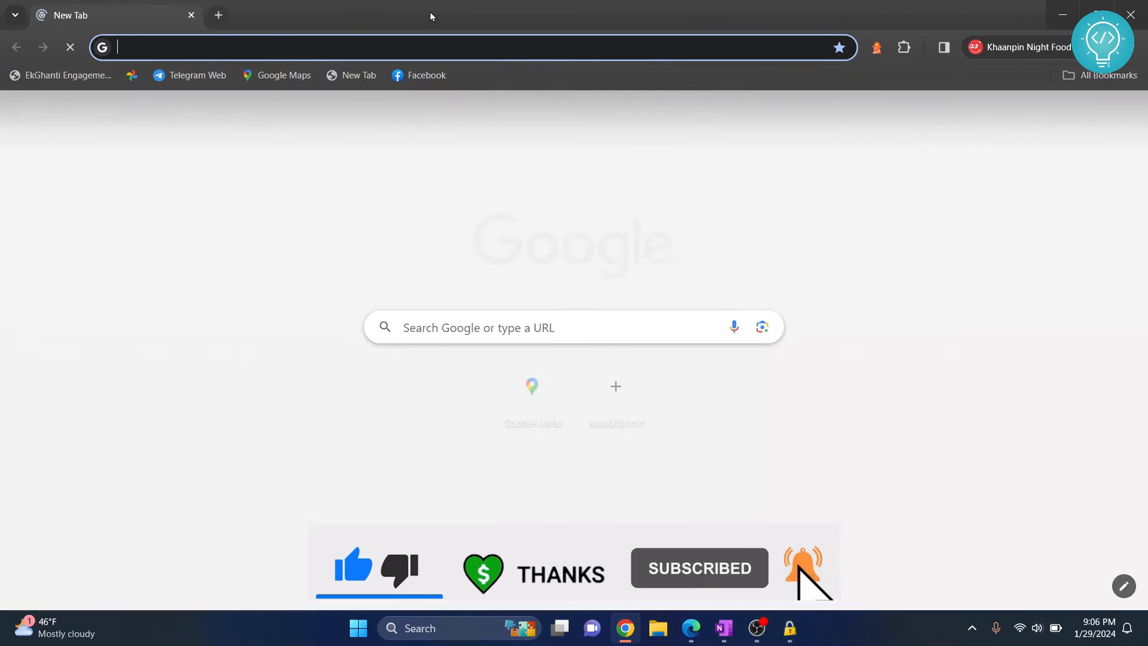